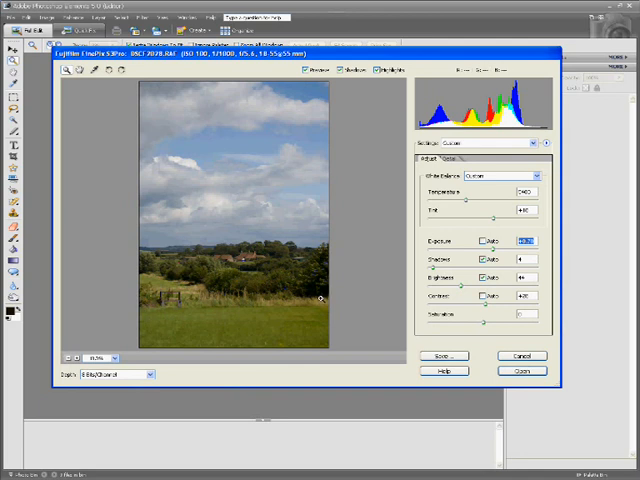
- Open the adjusted Camera Raw conversion in the Editor as a Background layer
left_click(485, 258)
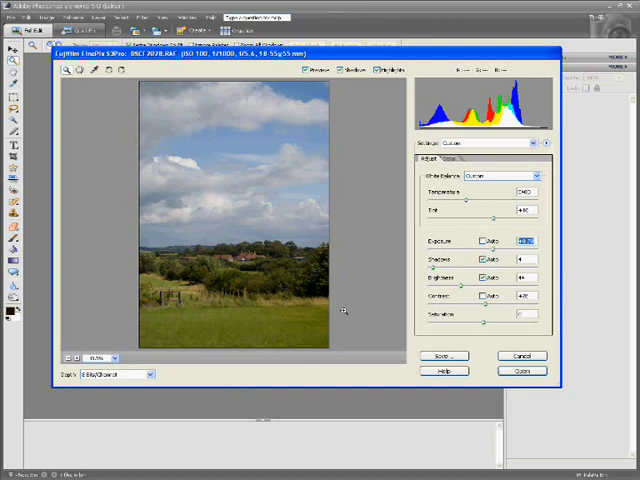
mouse_move(372, 285)
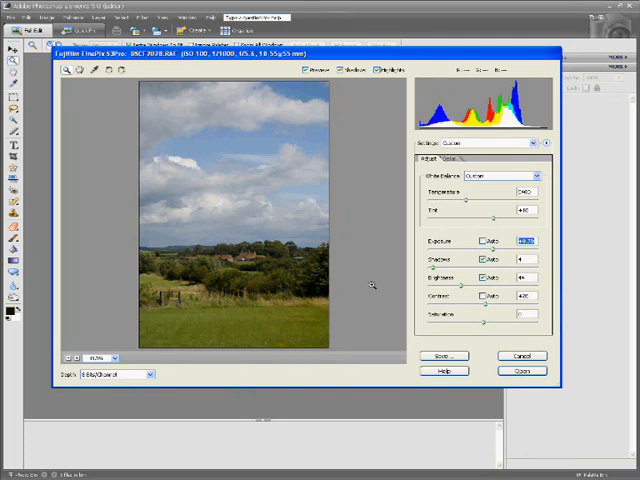
mouse_move(391, 283)
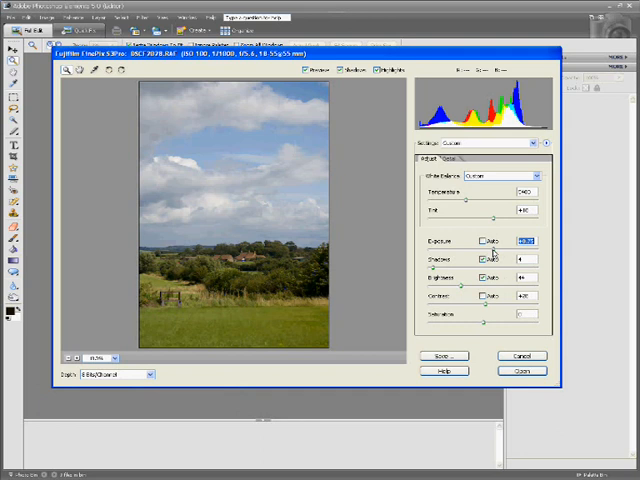
left_click(486, 260)
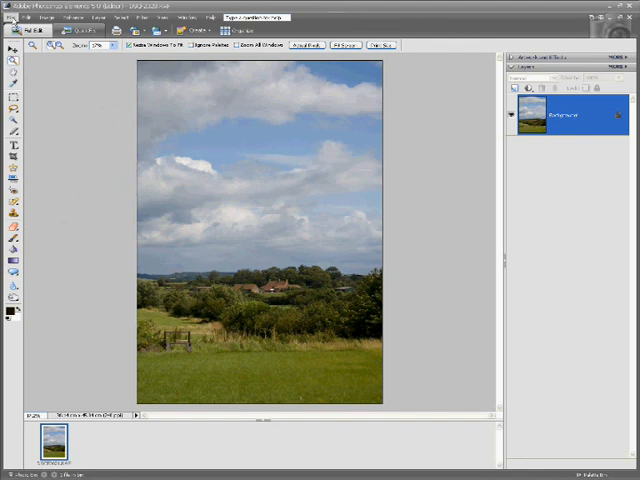
- Save the landscape photo as a JPEG, replacing the same-named file and accepting JPEG options
left_click(11, 16)
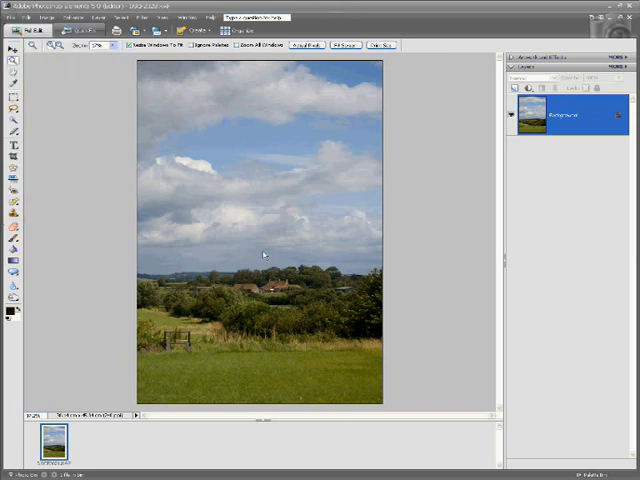
mouse_move(318, 282)
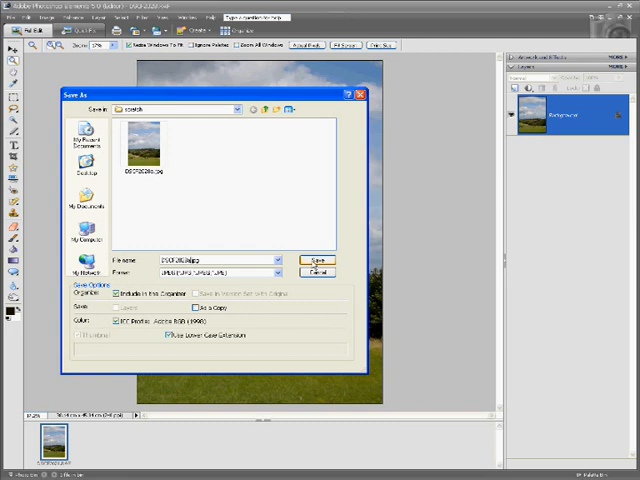
left_click(318, 259)
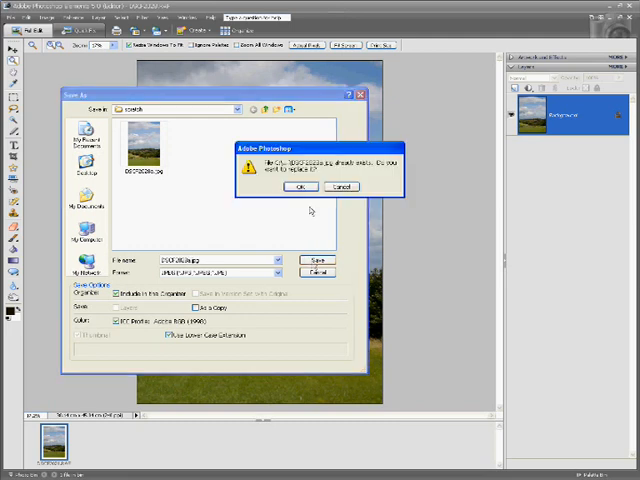
left_click(301, 186)
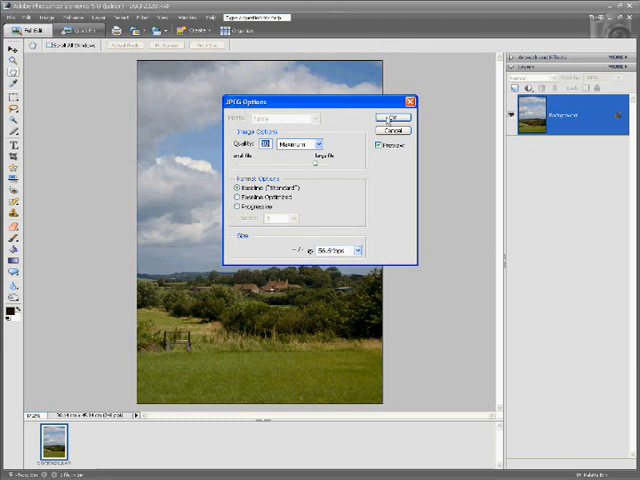
left_click(393, 117)
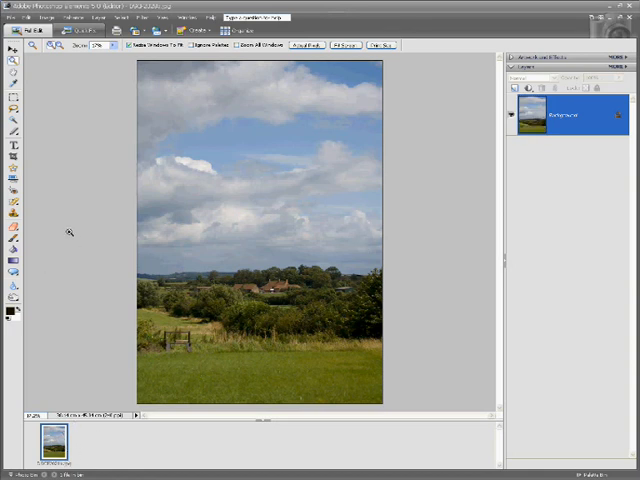
left_click(11, 17)
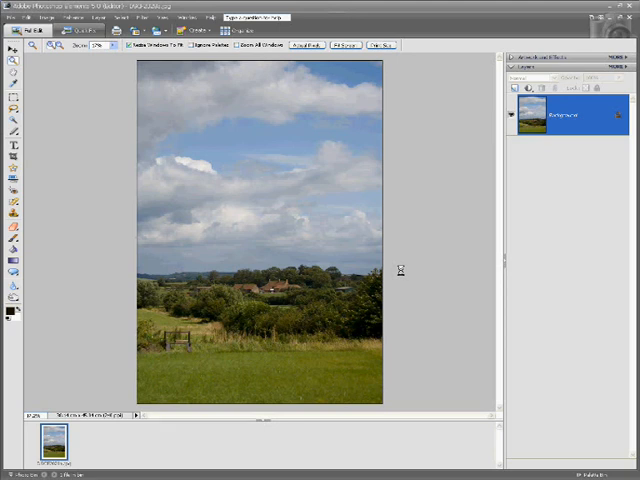
mouse_move(402, 272)
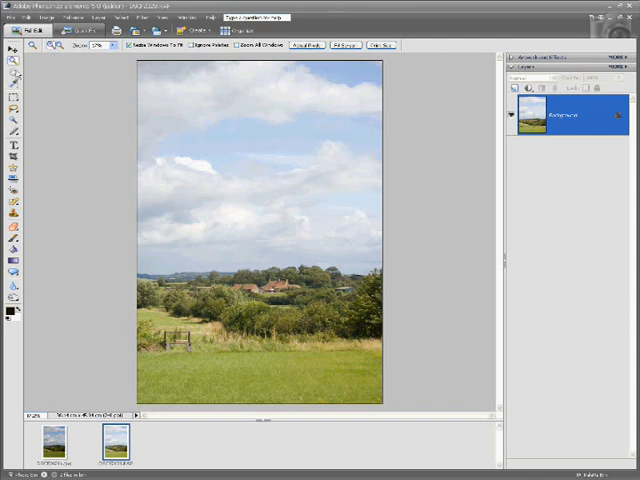
- Save the brighter conversion as a new JPEG at maximum quality
left_click(12, 17)
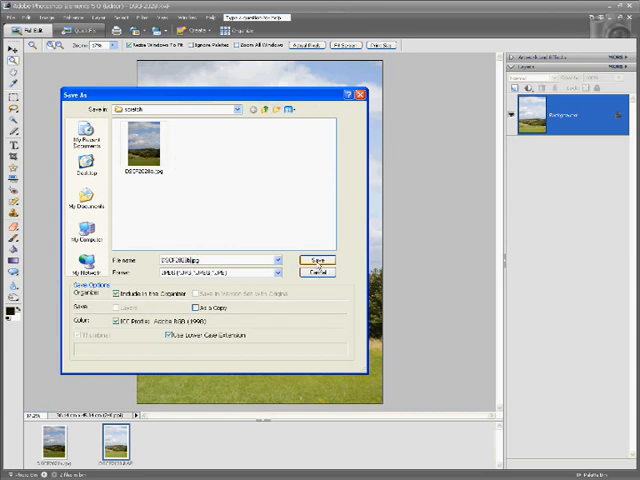
left_click(317, 260)
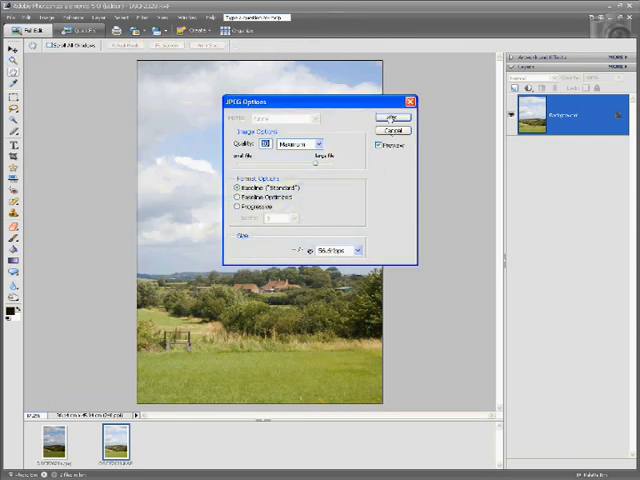
left_click(389, 117)
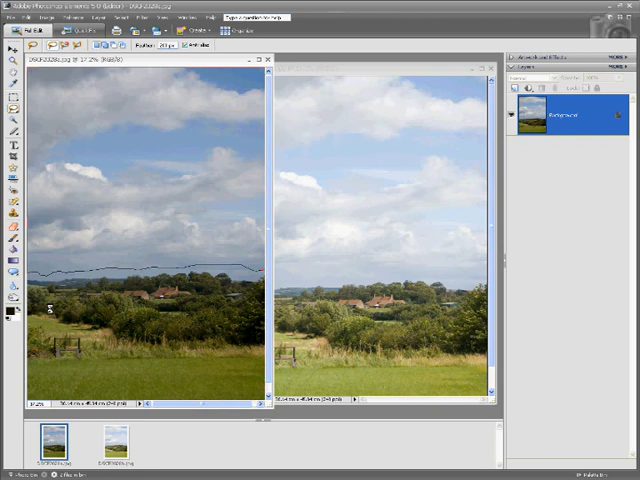
mouse_move(105, 328)
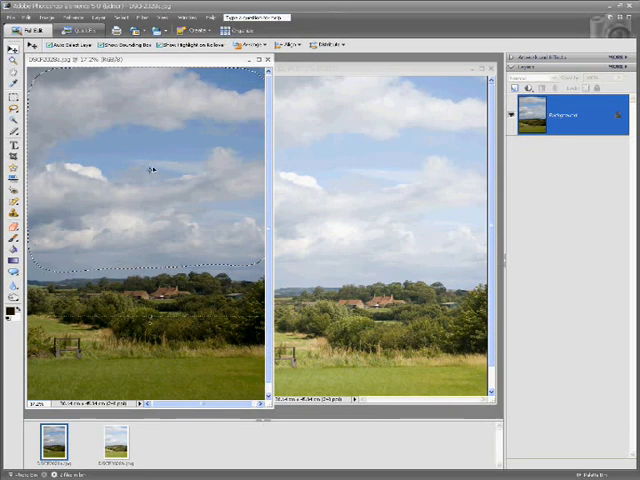
mouse_move(145, 166)
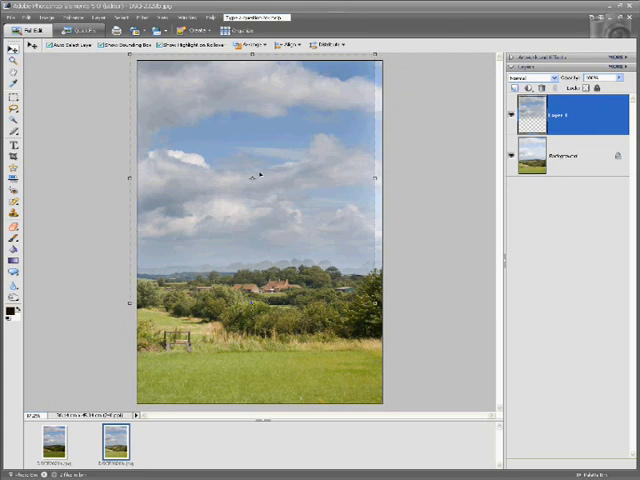
mouse_move(255, 181)
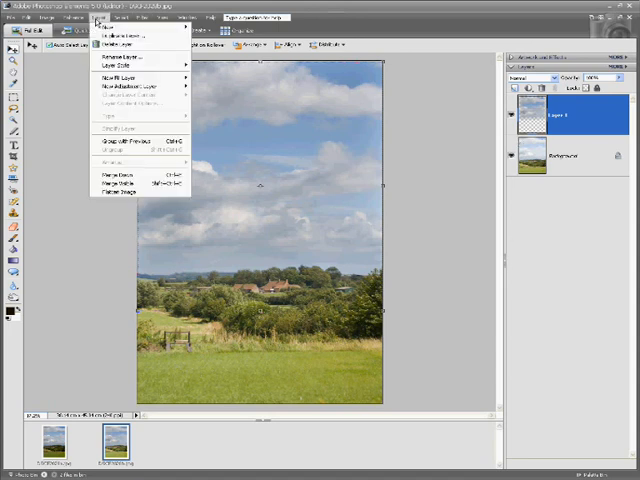
mouse_move(120, 191)
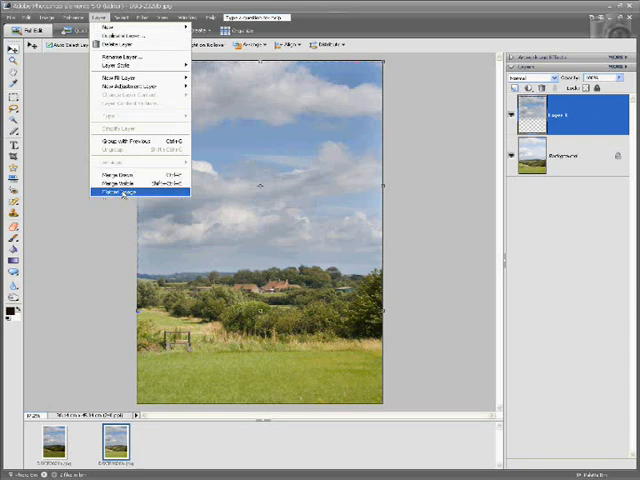
- Flatten the sky and land layers into a single Background layer
left_click(120, 192)
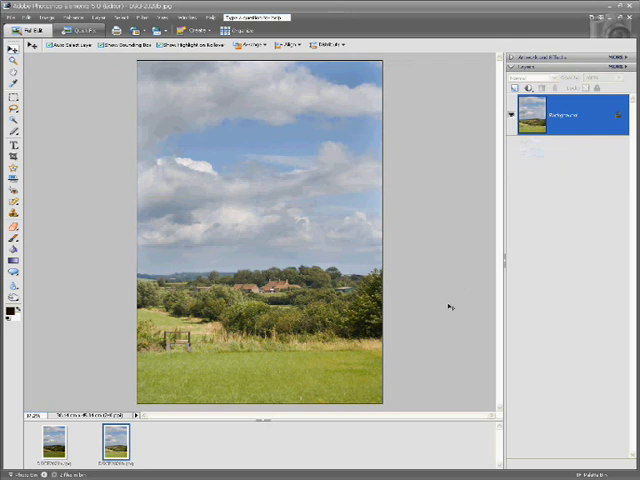
mouse_move(437, 287)
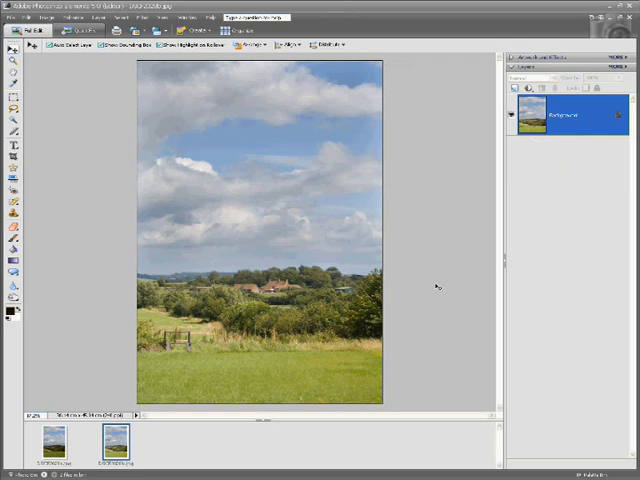